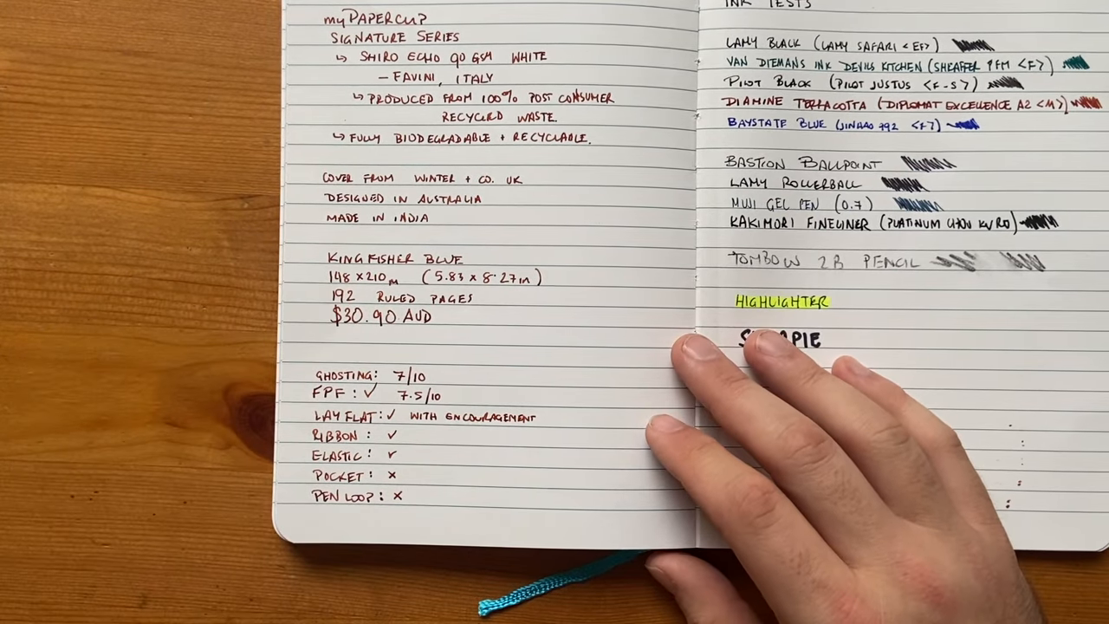
{"action": "mouse_move", "coordinate": [754, 364]}
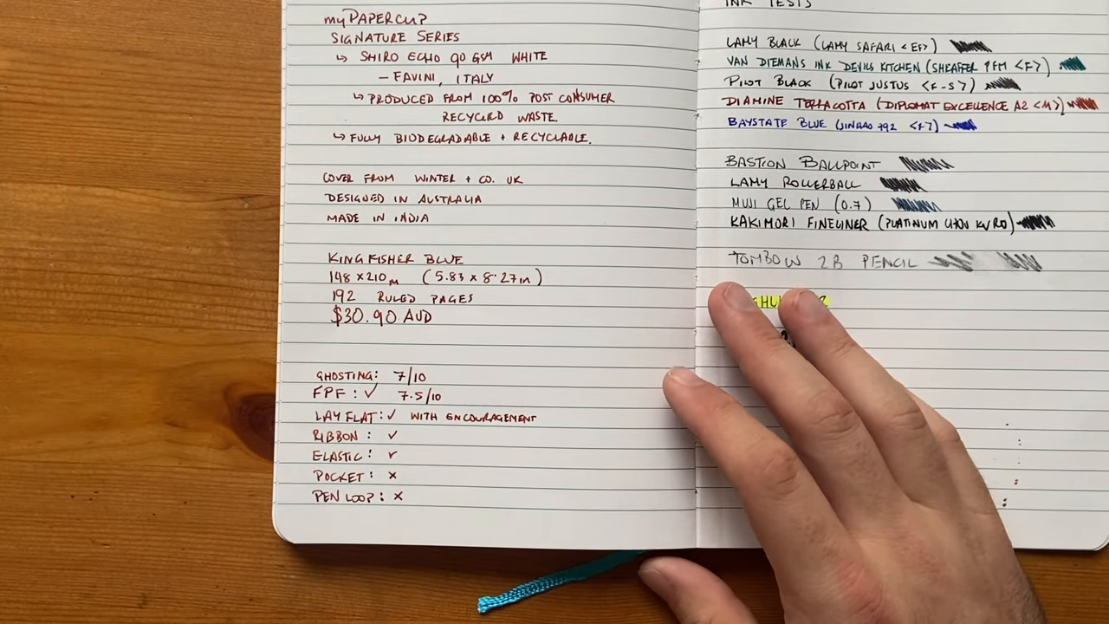